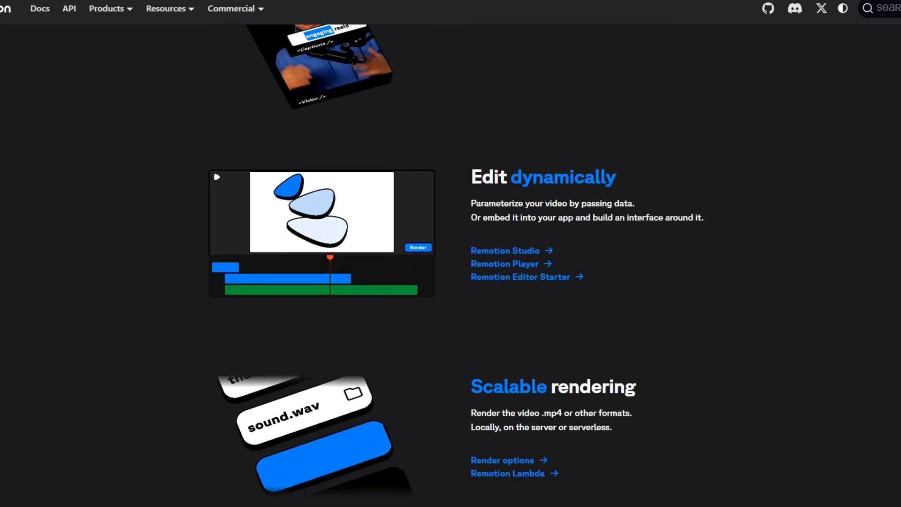
Scroll past Sora's welcome dialog and switch to Google DeepMind's Veo page
scroll("down", 3)
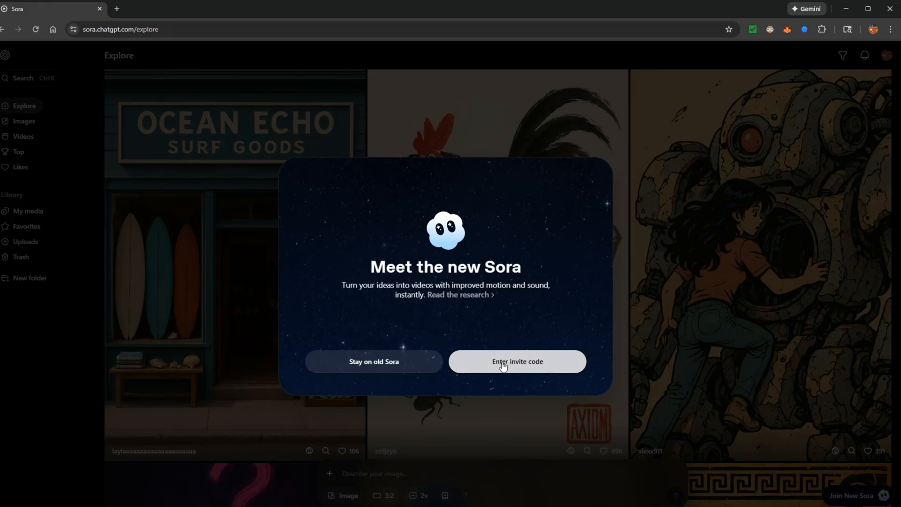
left_click(516, 361)
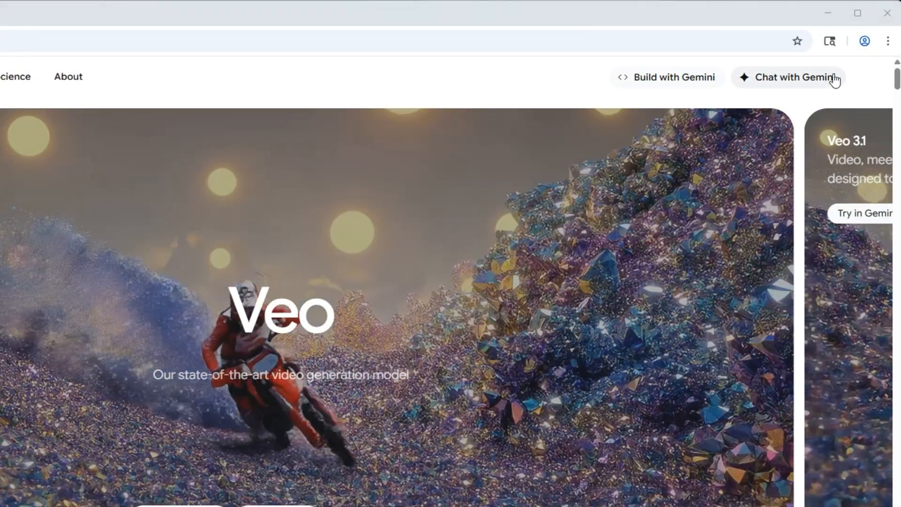
Browse the remotion-dev/remotion GitHub repo and README, then go to remotion.dev
left_click(166, 7)
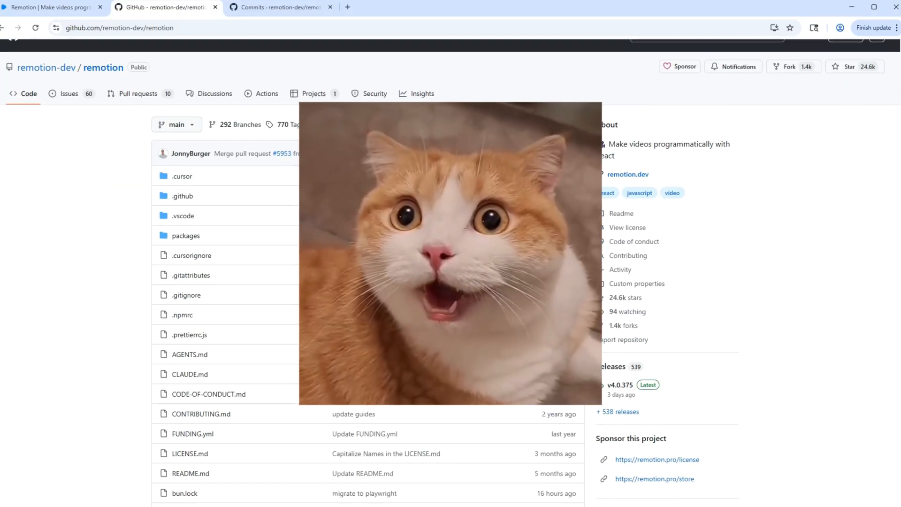
scroll("down", 3)
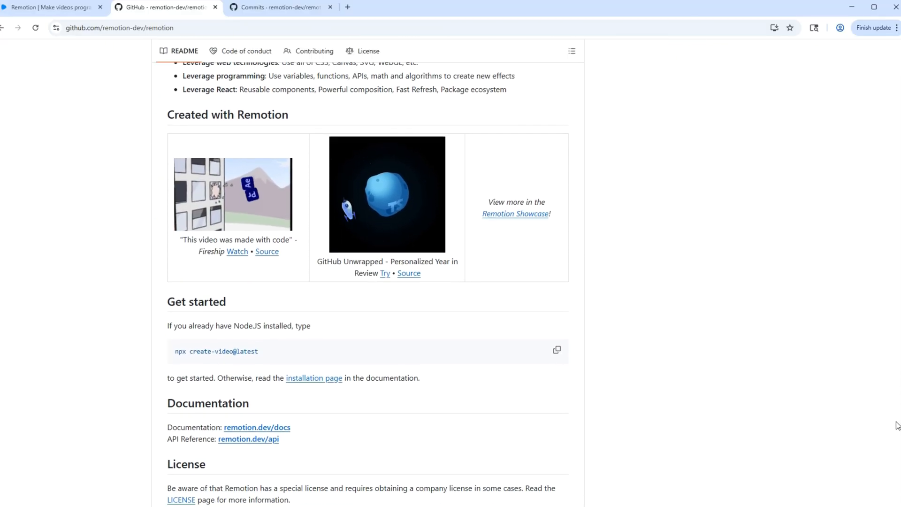
scroll("up", 3)
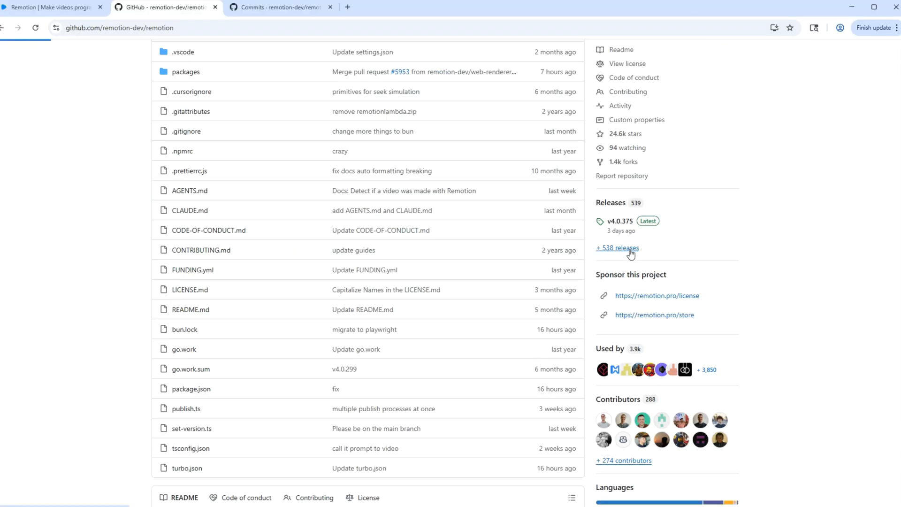
left_click(618, 248)
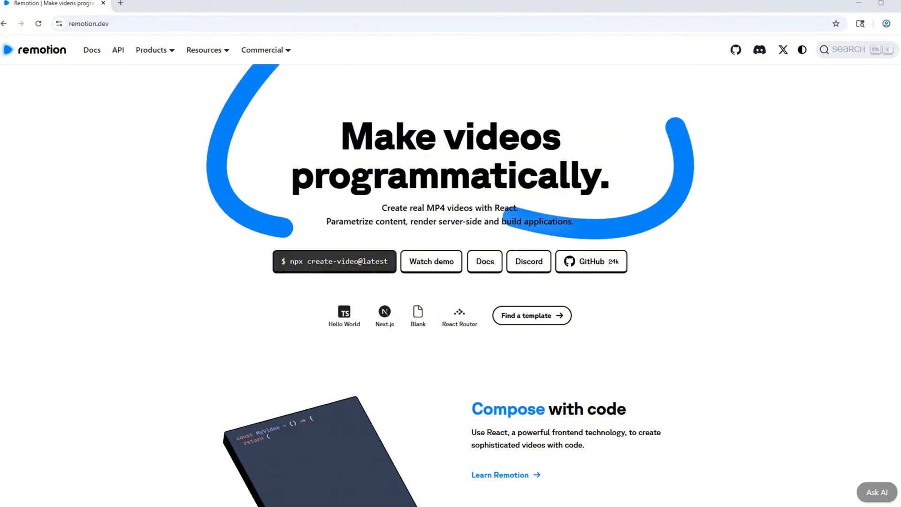
Hide the terminal, scroll the remotion.dev feature sections, and switch to the GameIntro Studio preview
left_click(431, 261)
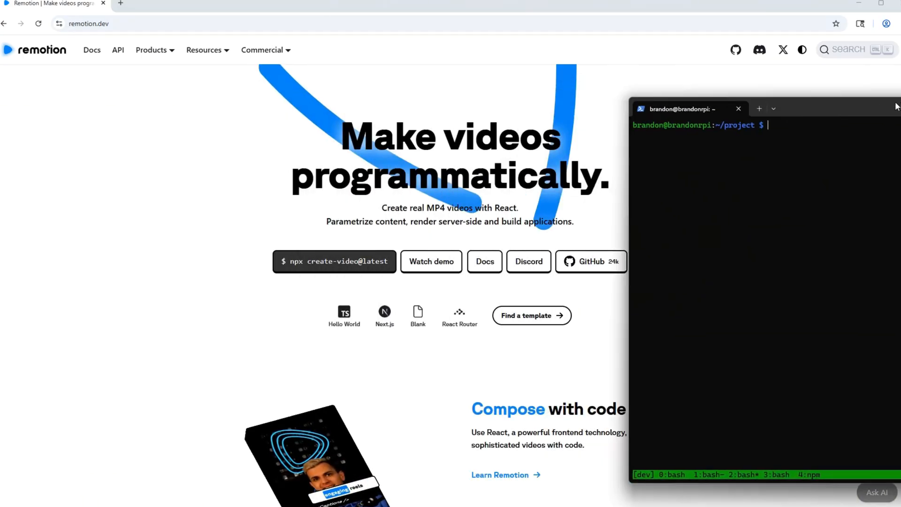
left_click(739, 108)
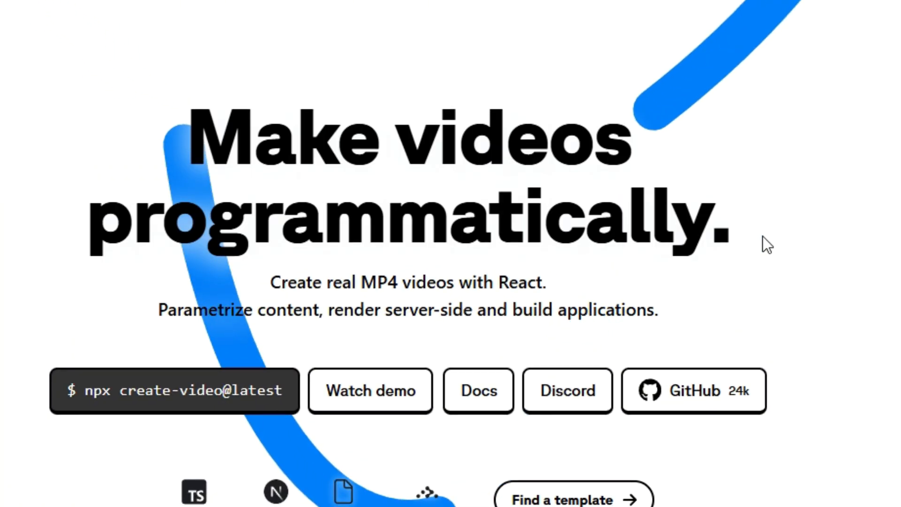
scroll("down", 3)
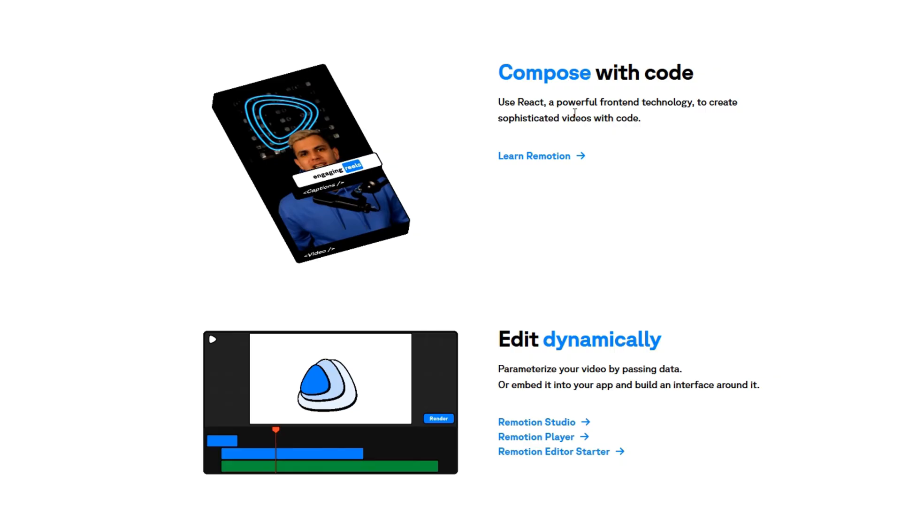
scroll("up", 3)
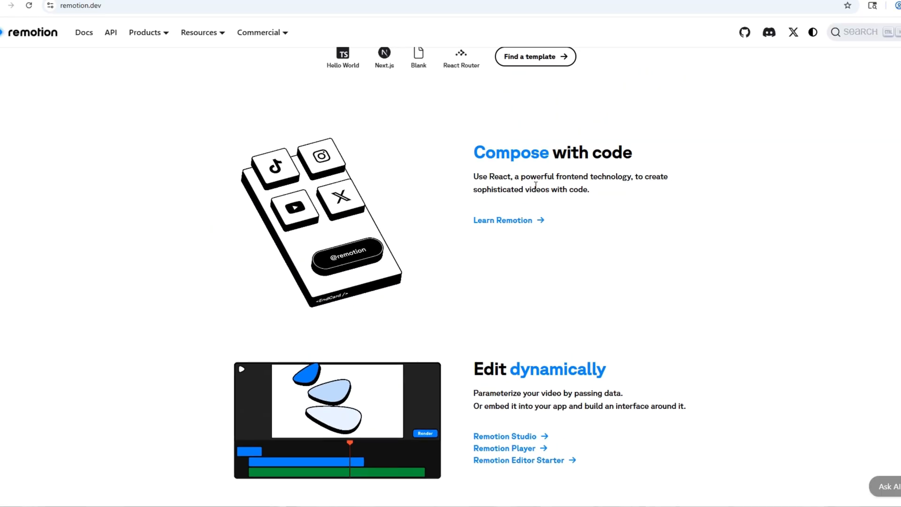
left_click(167, 2)
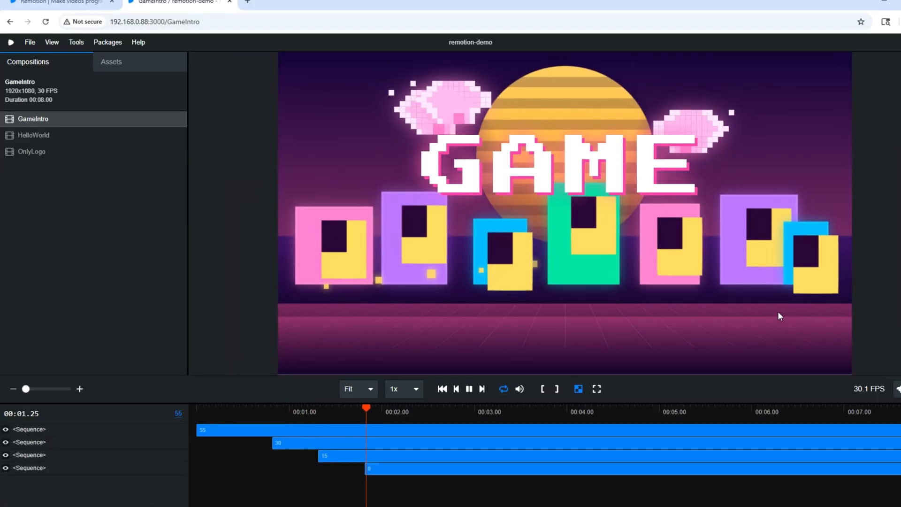
Switch to Windows Terminal with npx create-video@latest entered
left_click(281, 3)
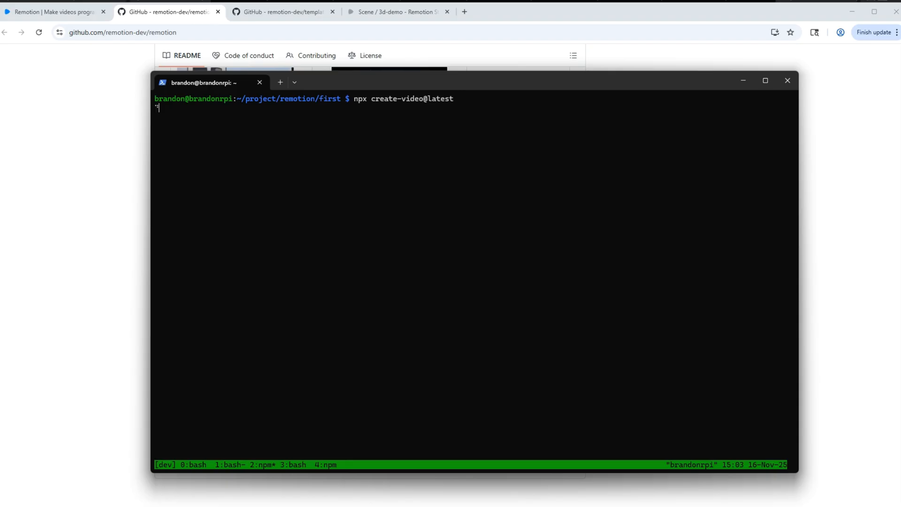
Run npx create-video@latest to scaffold a new Remotion project
key("Return")
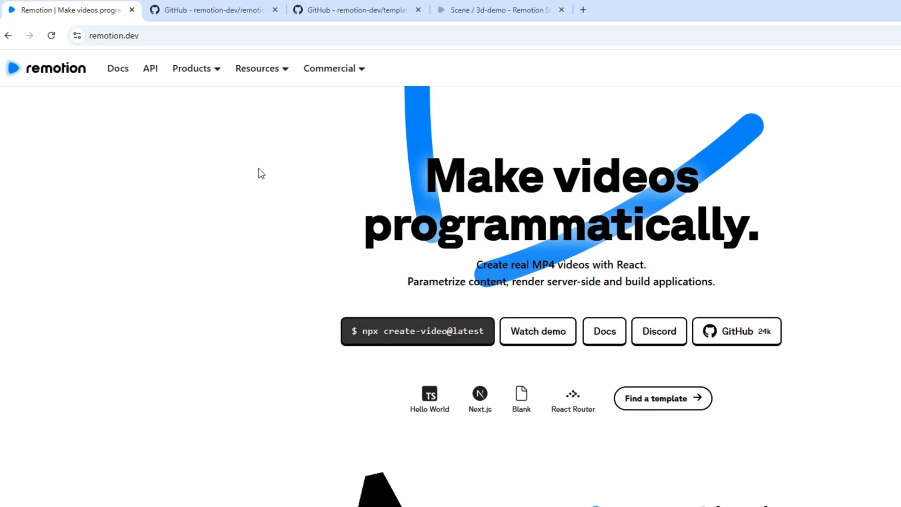
Read the Transforms, Transitions and Noise visualization pages under Designing visuals in the docs
left_click(118, 68)
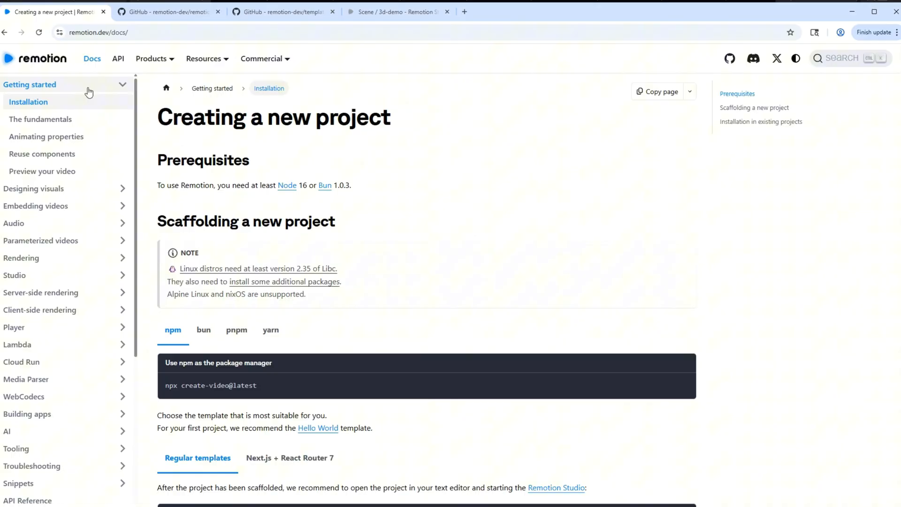
left_click(34, 188)
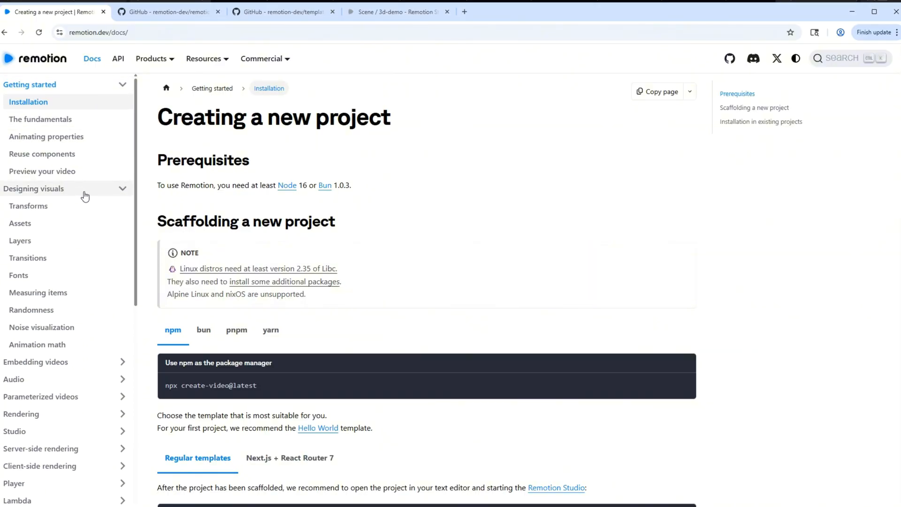
left_click(28, 205)
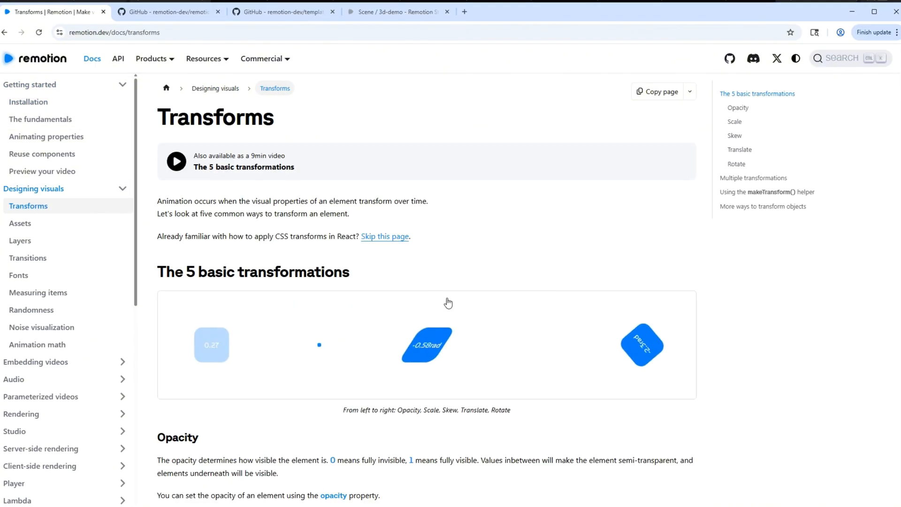
left_click(28, 258)
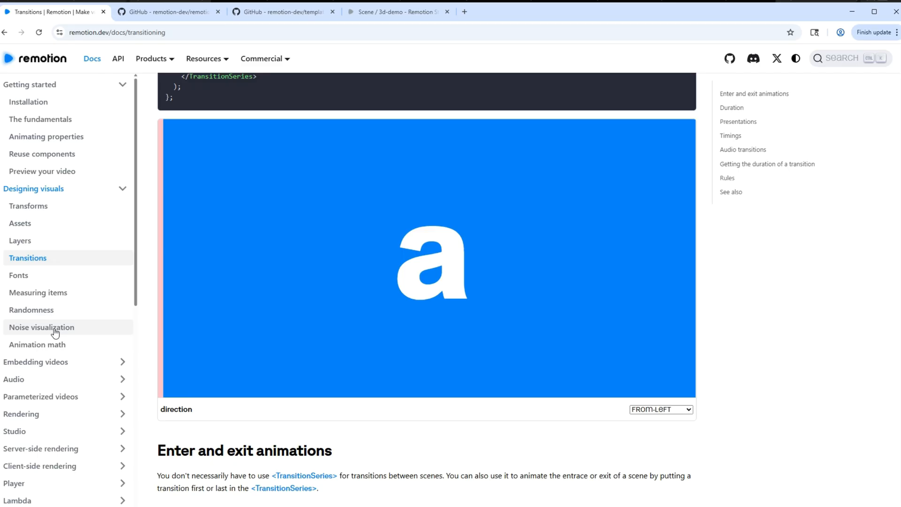
left_click(40, 327)
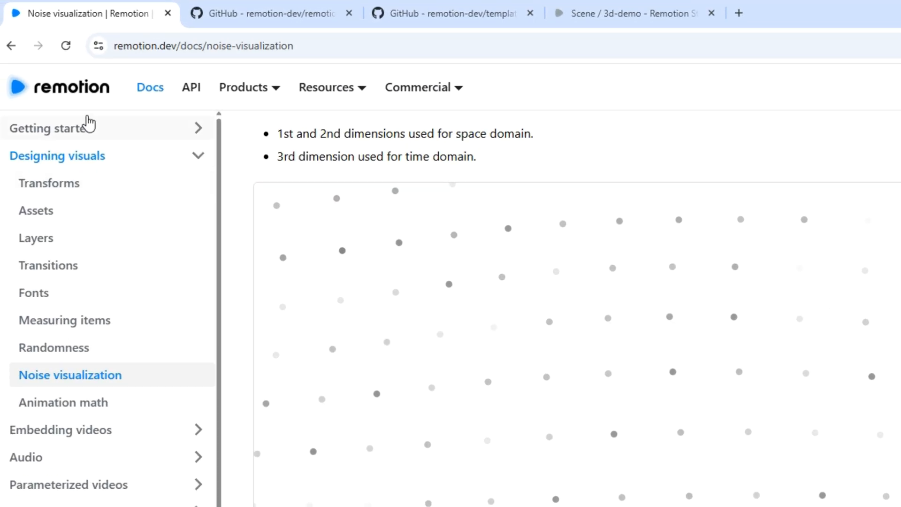
left_click(57, 87)
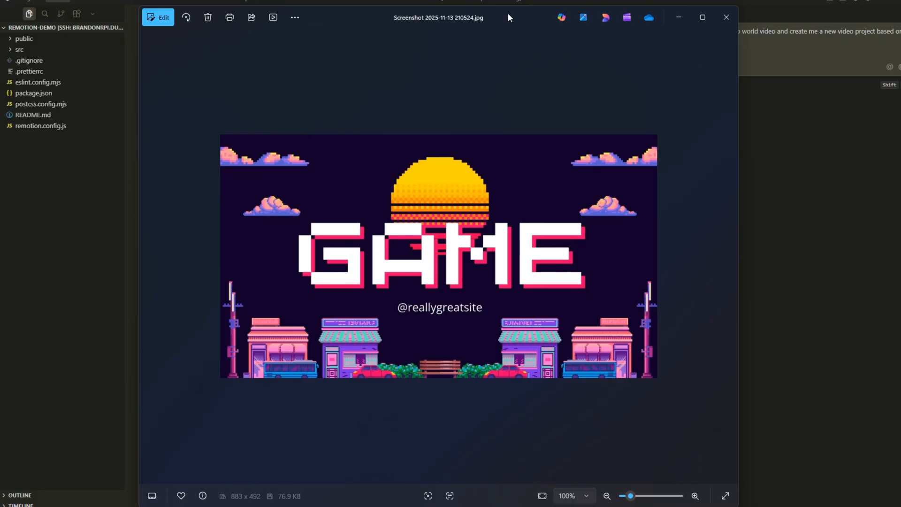
mouse_move(694, 149)
type("I found this image, p")
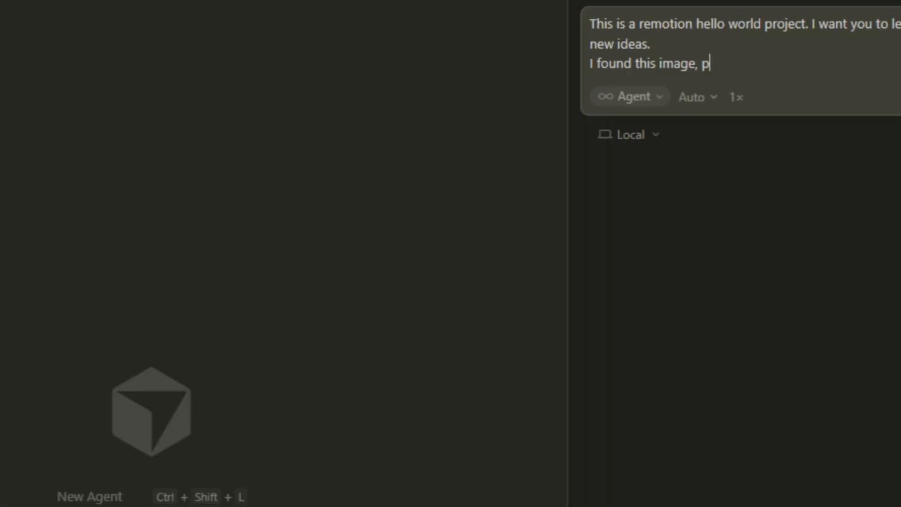
Prompt Cursor's agent: 'Please create me a fancy animation using the idea and style' of the image
type("lease create a")
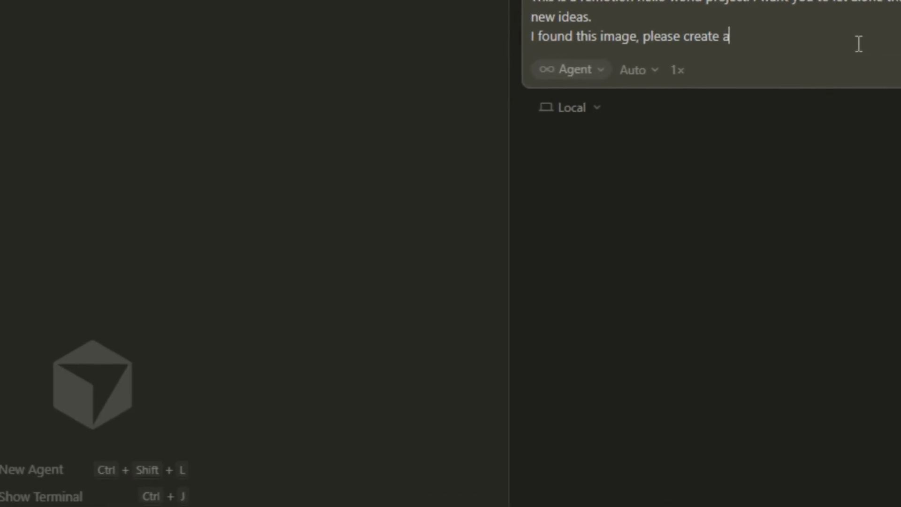
type("me a fa")
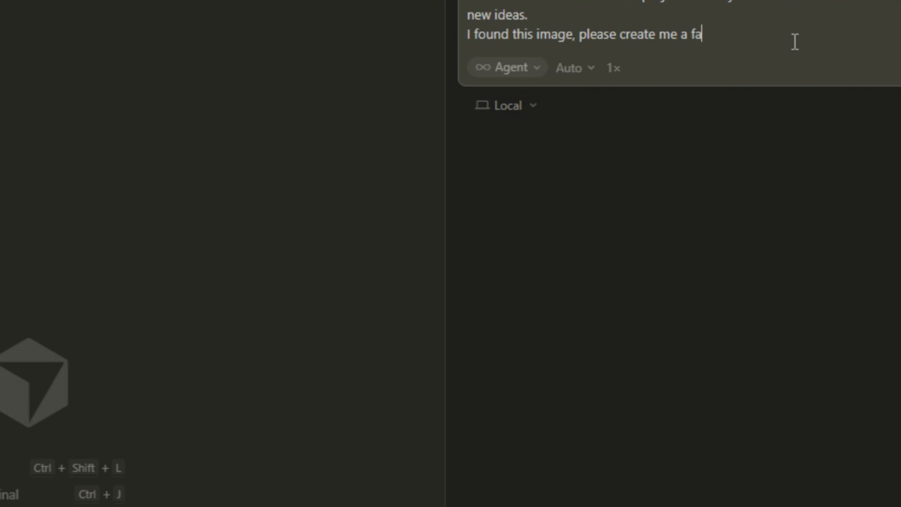
type("ncy animation")
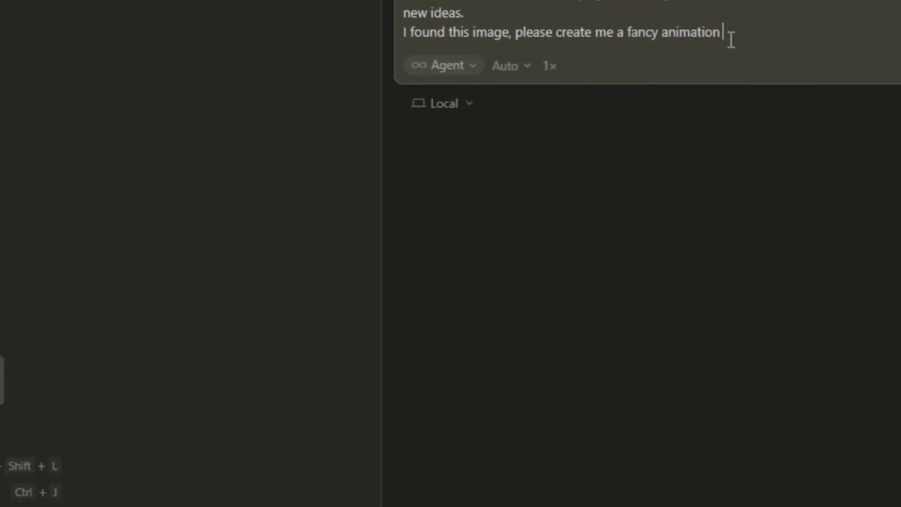
type("using the")
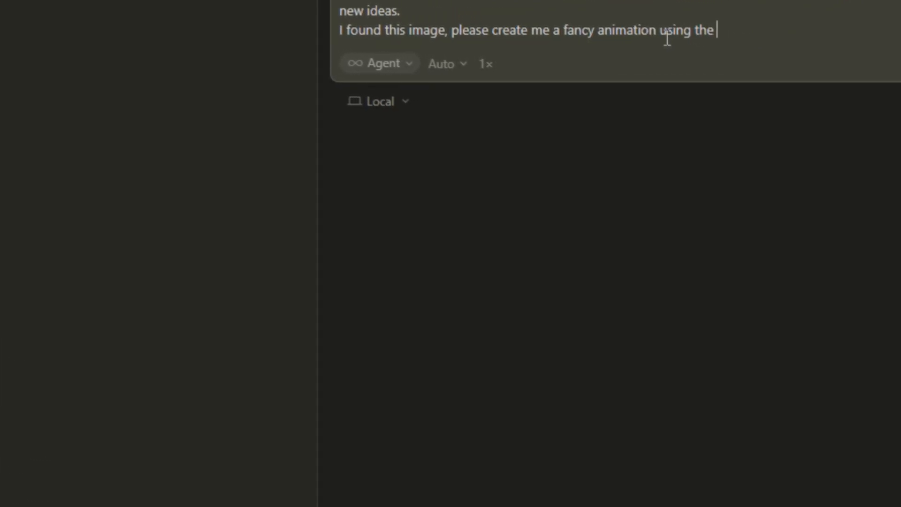
type("idea and styl")
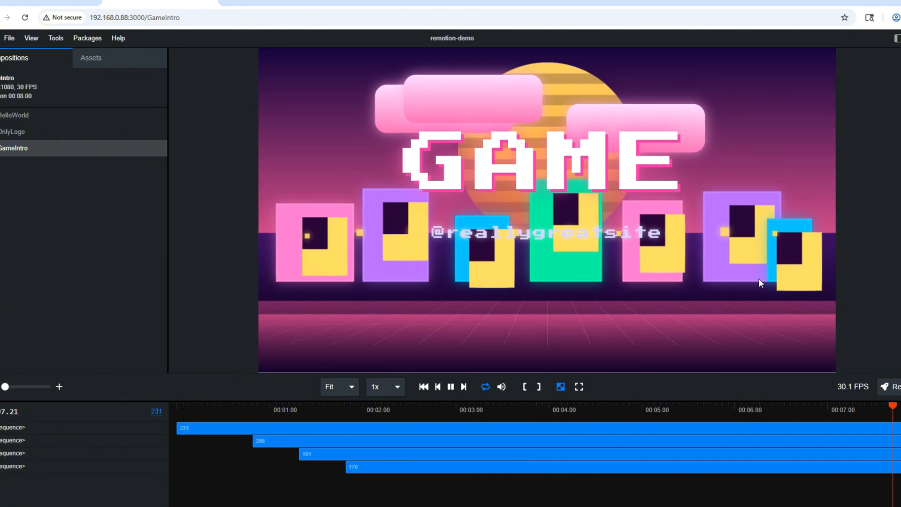
Play GameIntro, compare it against the GAME screenshot, then replay the preview
left_click(332, 410)
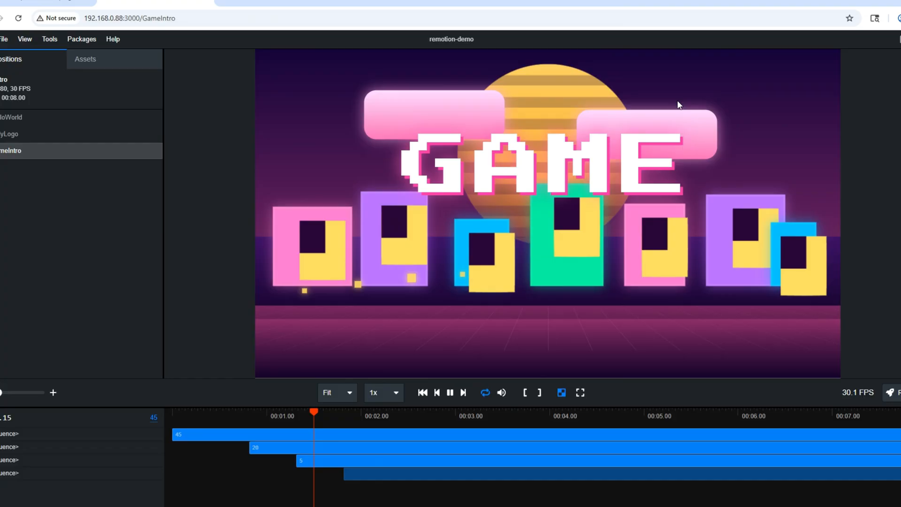
left_click(580, 392)
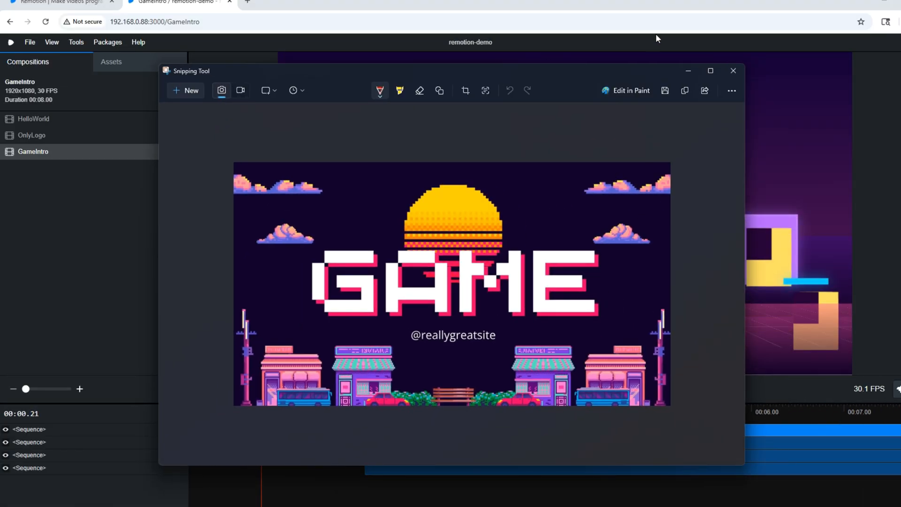
left_click(733, 71)
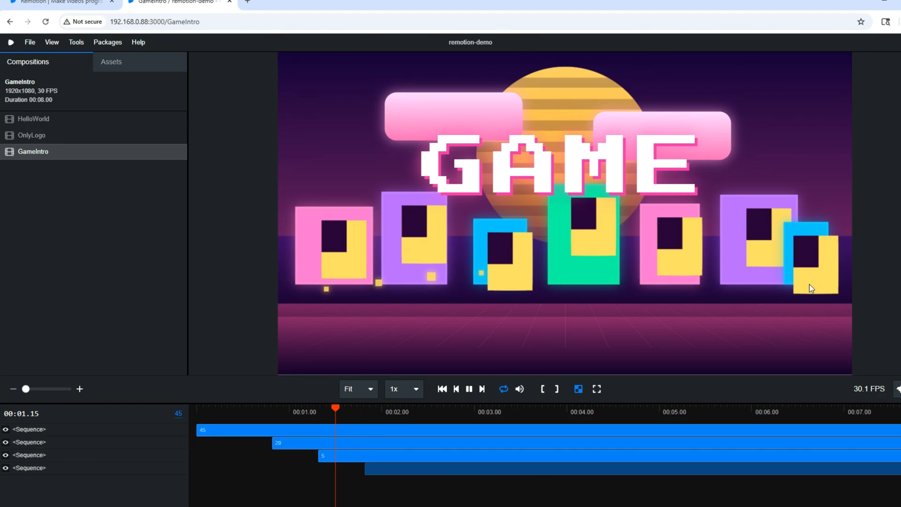
left_click(597, 389)
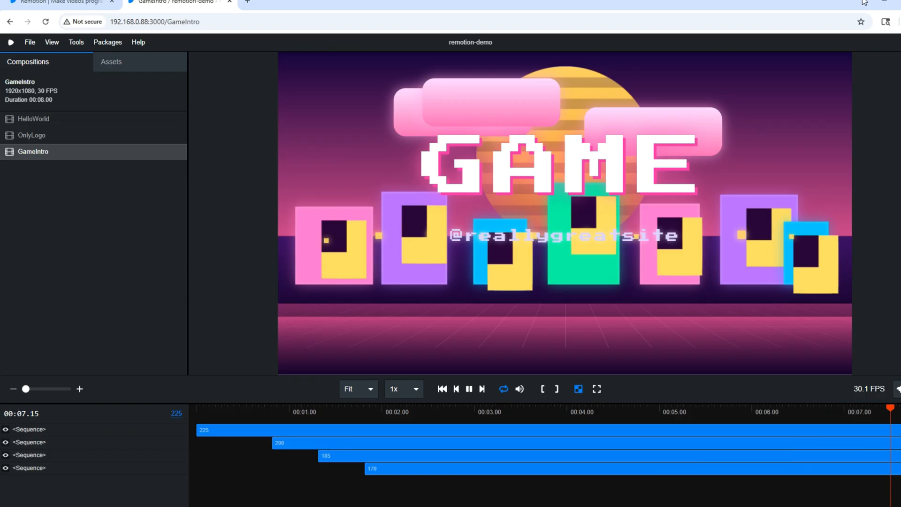
left_click(332, 412)
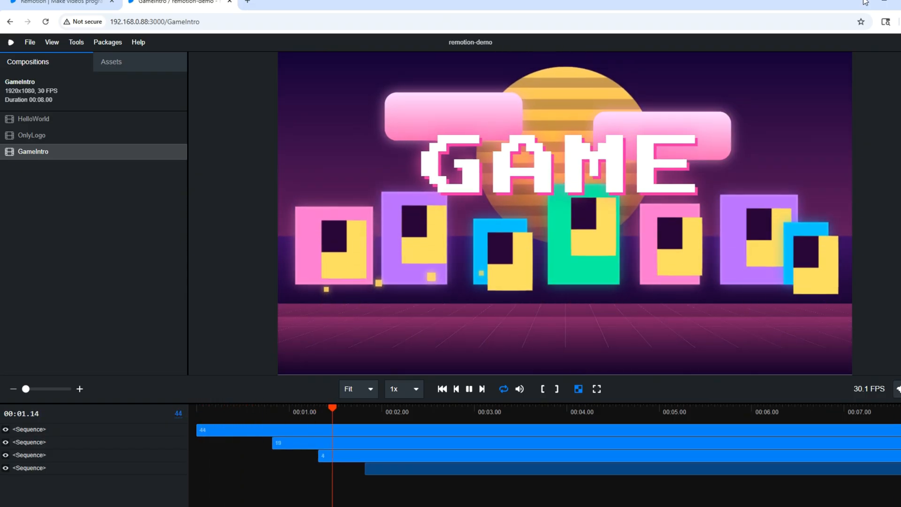
left_click(516, 412)
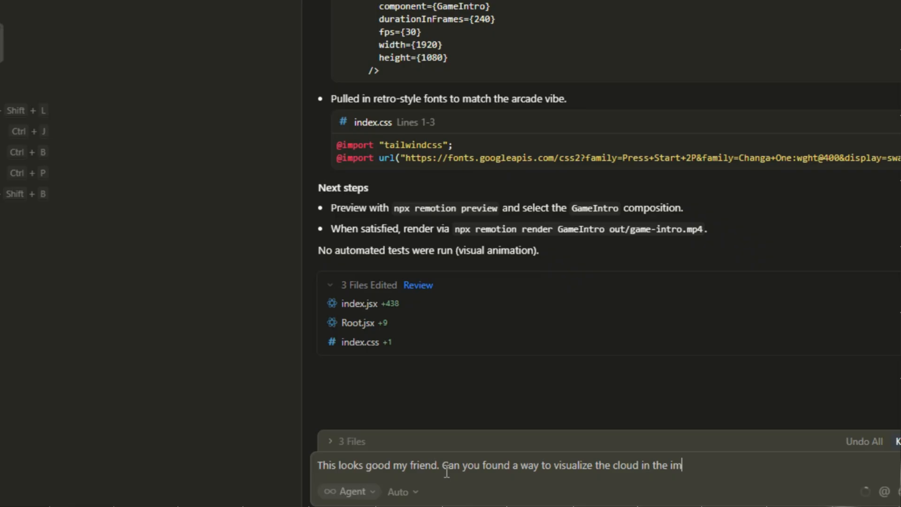
Send the agent a request to draw the clouds like those in the image
key("Return")
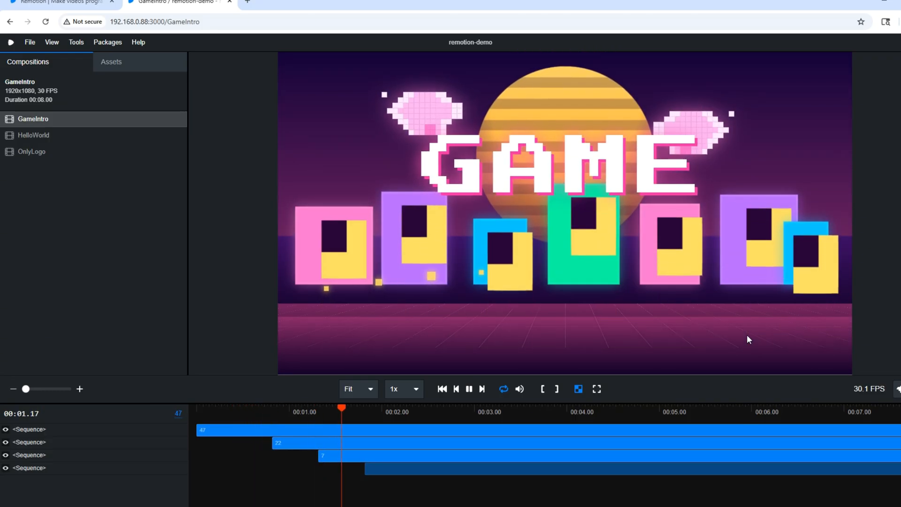
Replay the GameIntro composition to view its new pixel-art clouds
left_click(527, 409)
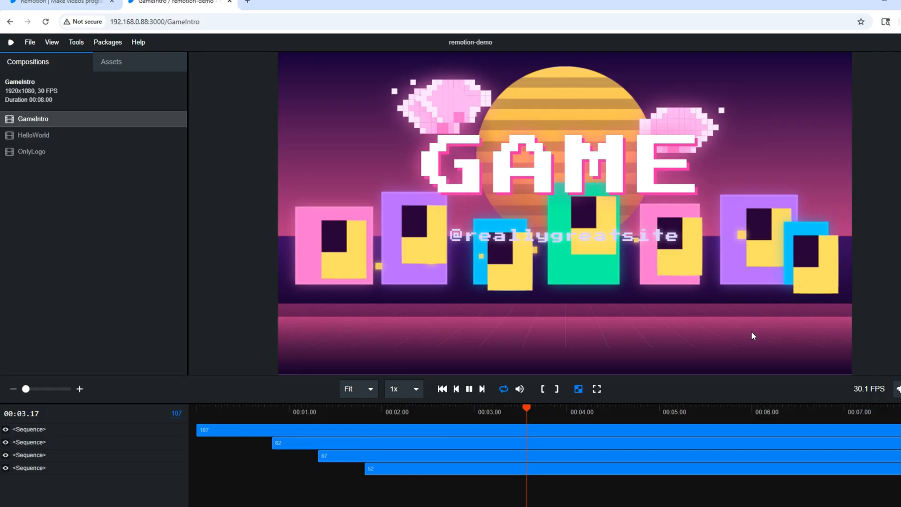
left_click(467, 388)
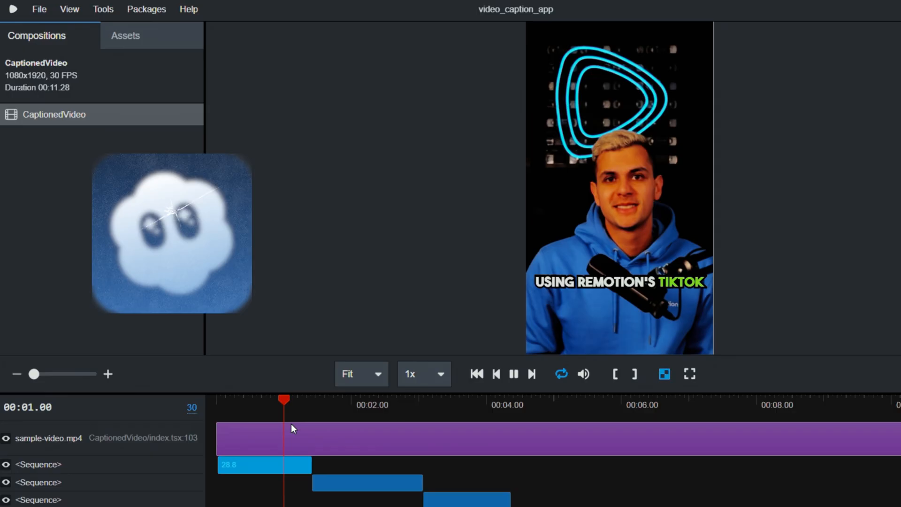
Move the CaptionedVideo preview playhead to about one second
left_click(553, 400)
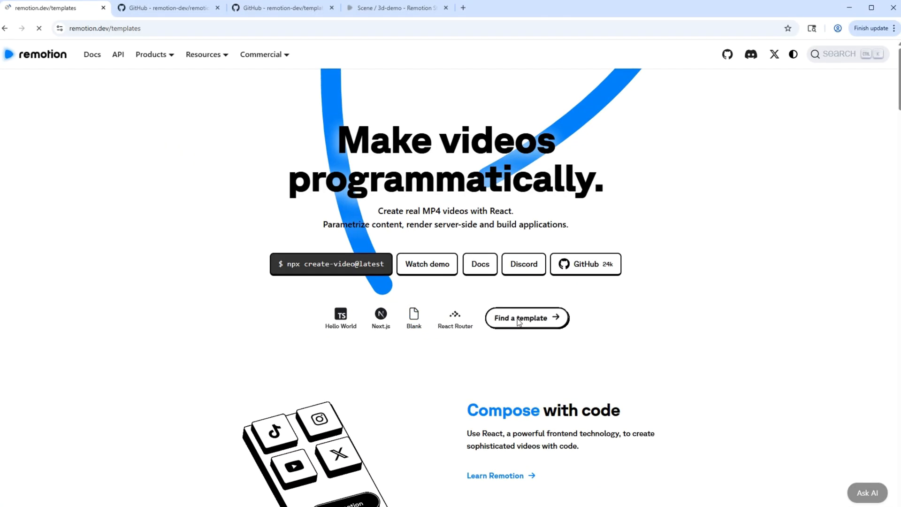
Browse the starter templates and open the podcast waveform (Audiogram) template
left_click(525, 317)
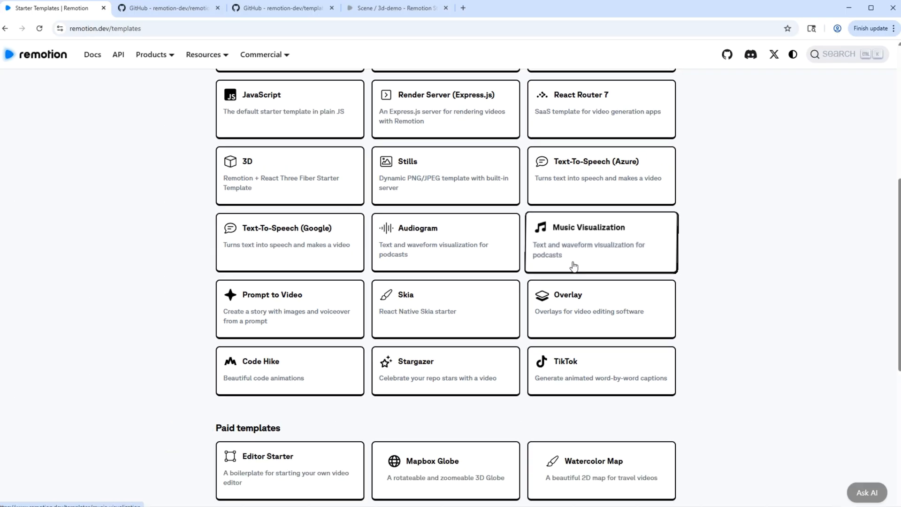
left_click(445, 241)
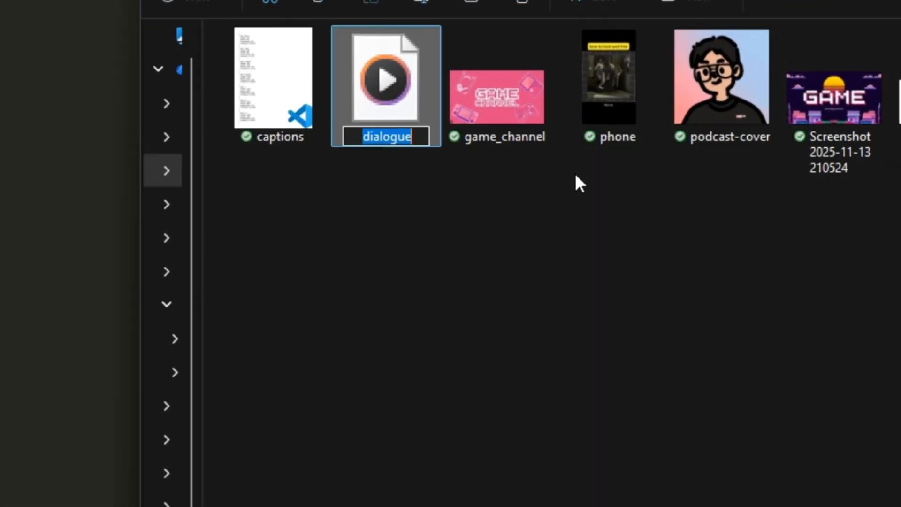
Type the new file name absolutely_real_podcast_audio for the dialogue file
type("absolutely_rea")
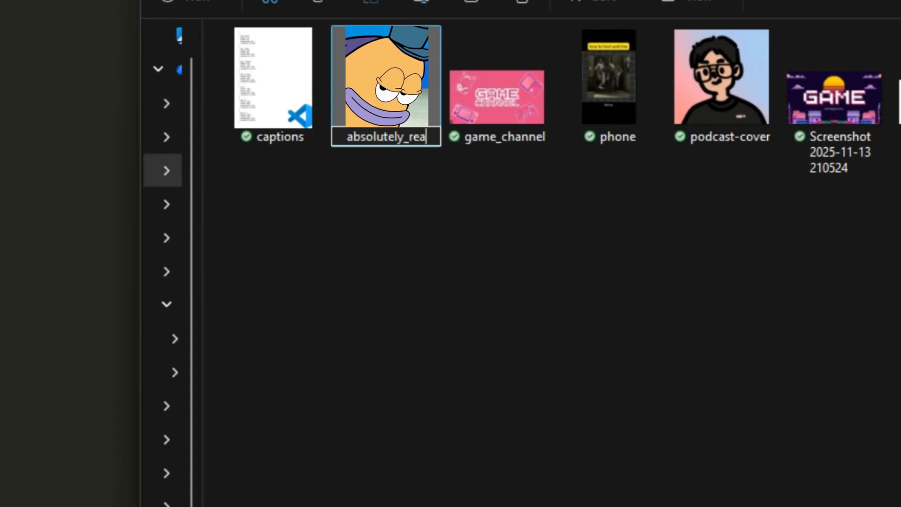
type("l_podcast_audio")
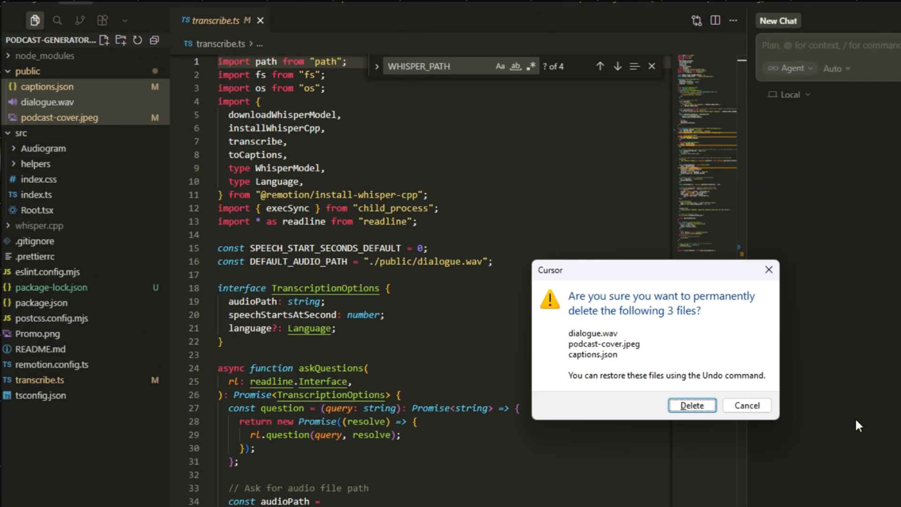
Confirm deleting dialogue.wav, podcast-cover.jpeg and captions.json
left_click(692, 406)
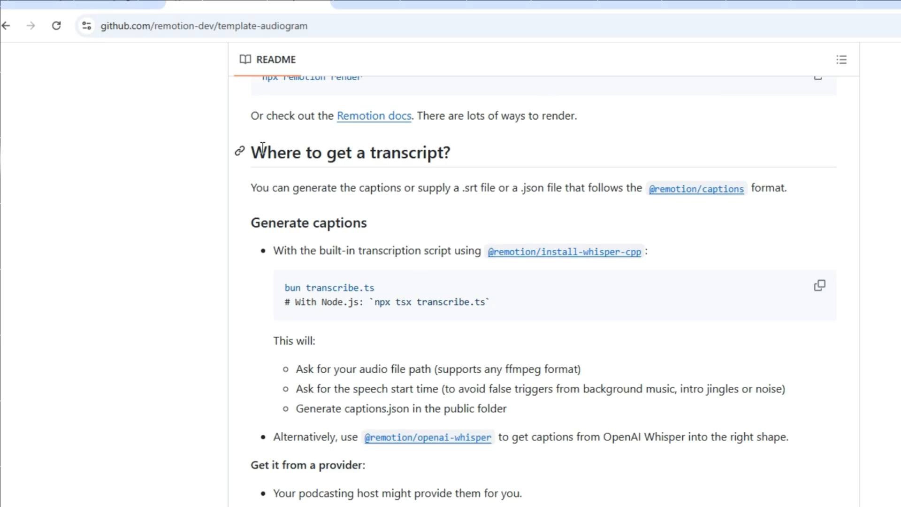
mouse_move(379, 276)
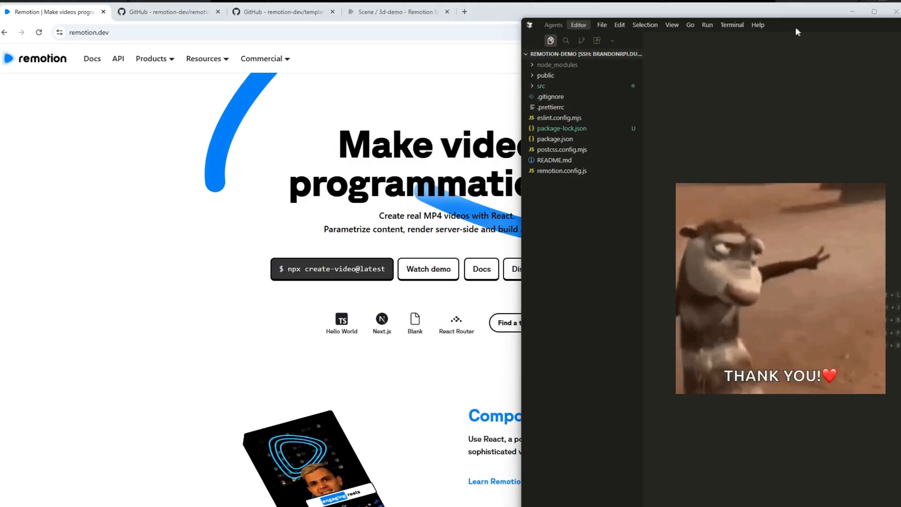
Return from the audiogram README's transcript section to the Cursor editor
left_click(282, 11)
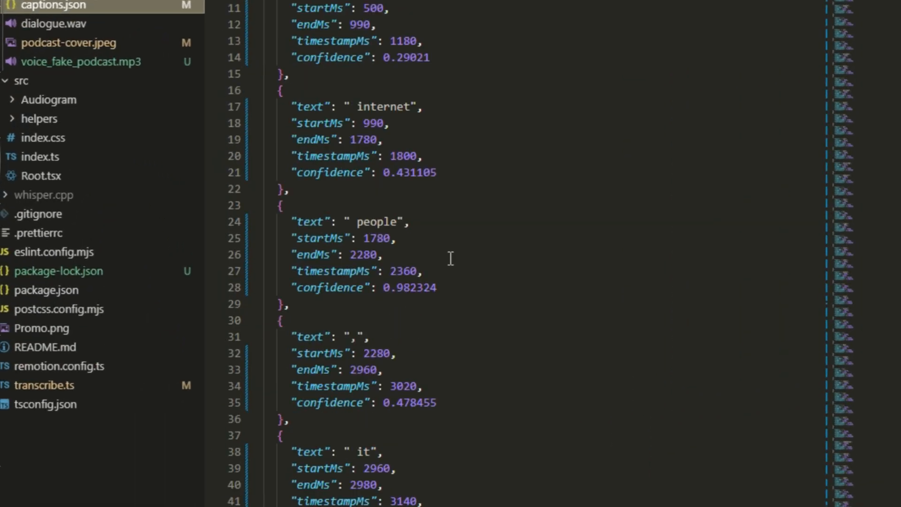
Scroll through the word-level timing entries in public/captions.json
scroll("down", 3)
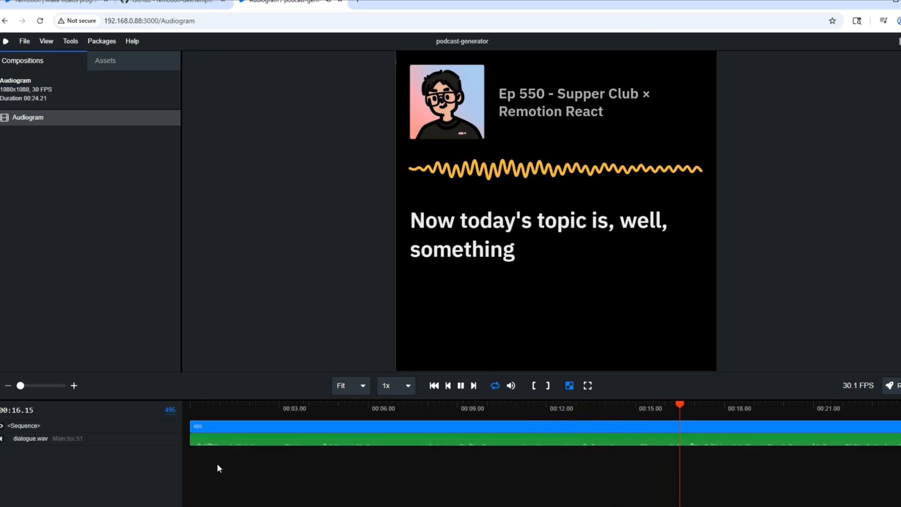
Bring up the Audiogram composition preview in Remotion Studio
left_click(169, 8)
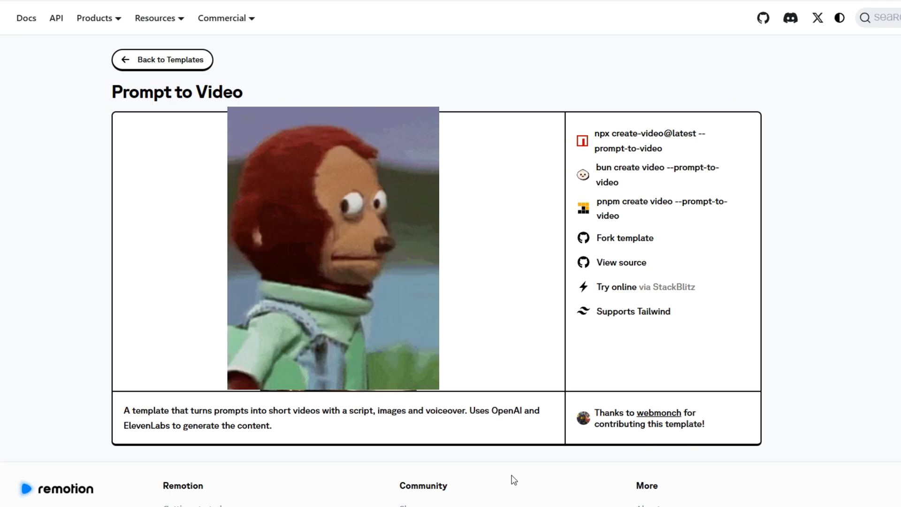
mouse_move(659, 473)
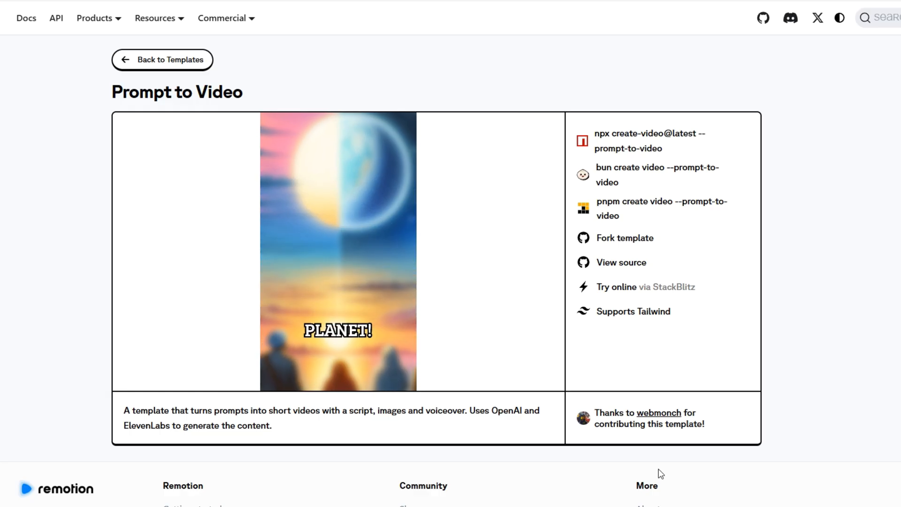
Go back from the Prompt to Video page to the template gallery
left_click(162, 59)
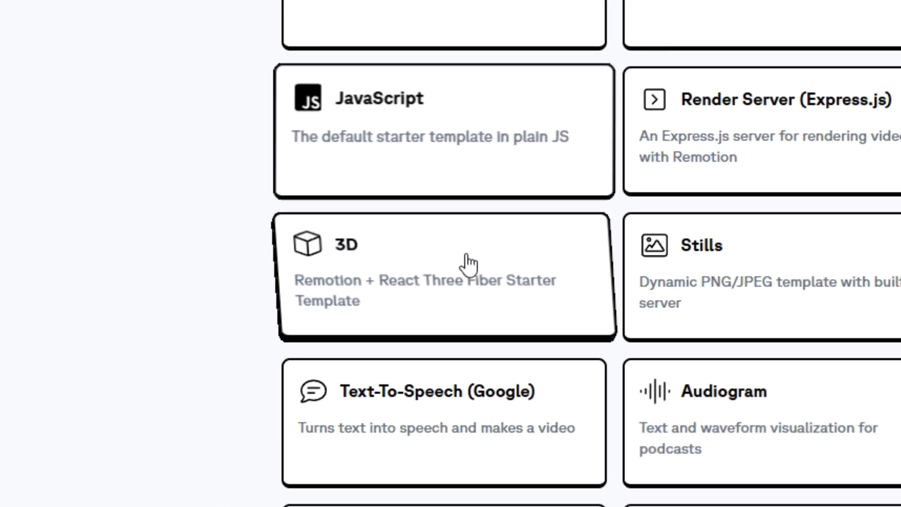
Open the 3D React Three Fiber template page and its GitHub source repository
left_click(445, 275)
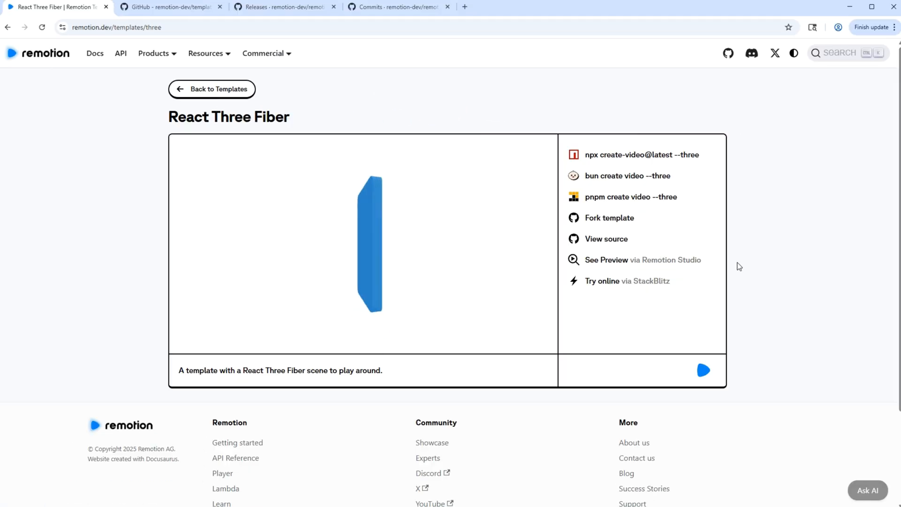
left_click(606, 238)
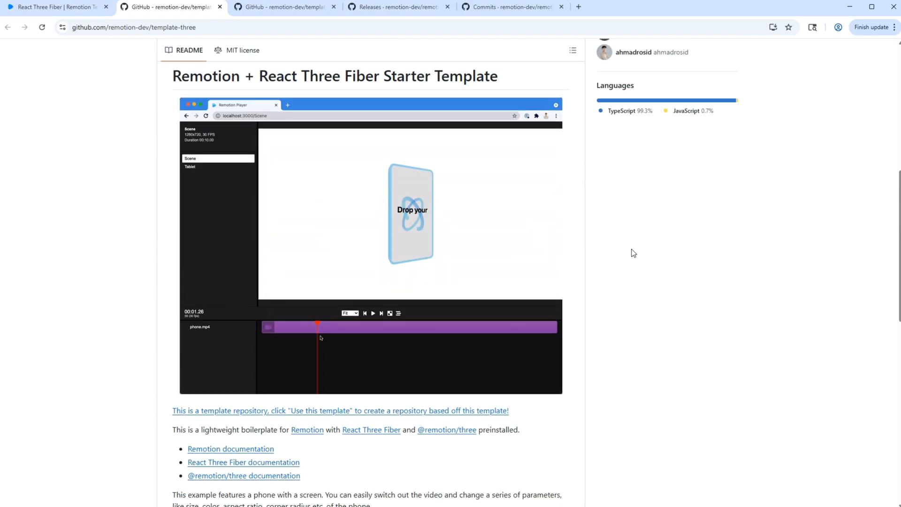
scroll("down", 3)
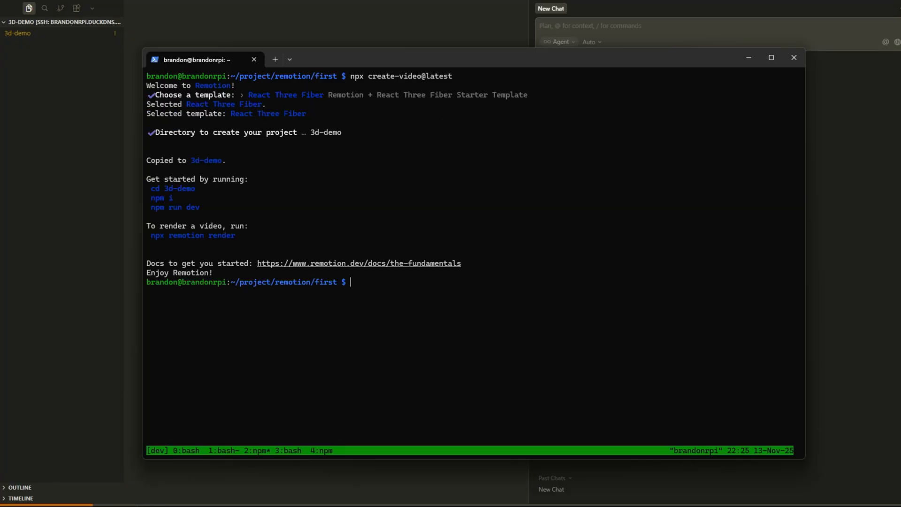
Type 'This is a' in Cursor while setting up the 3d-demo project
type("This is a")
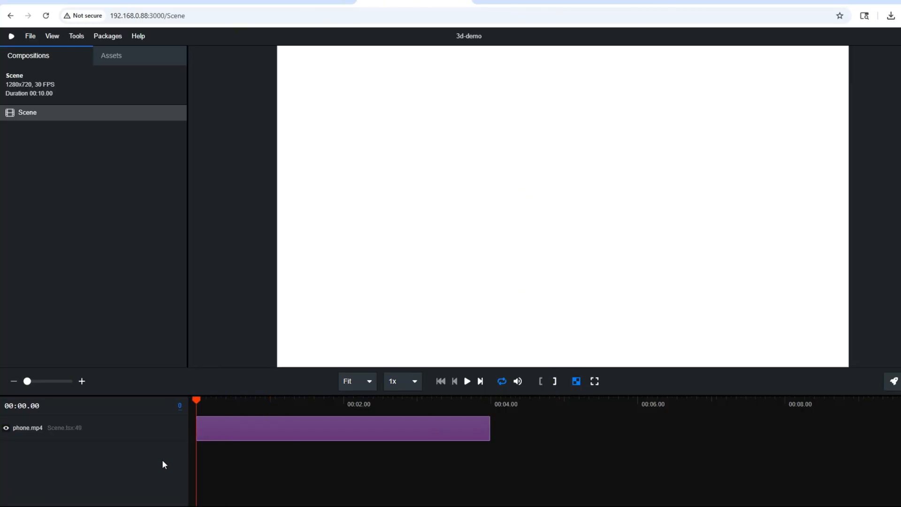
View the 3d-demo Scene composition in Remotion Studio on port 3000
left_click(467, 381)
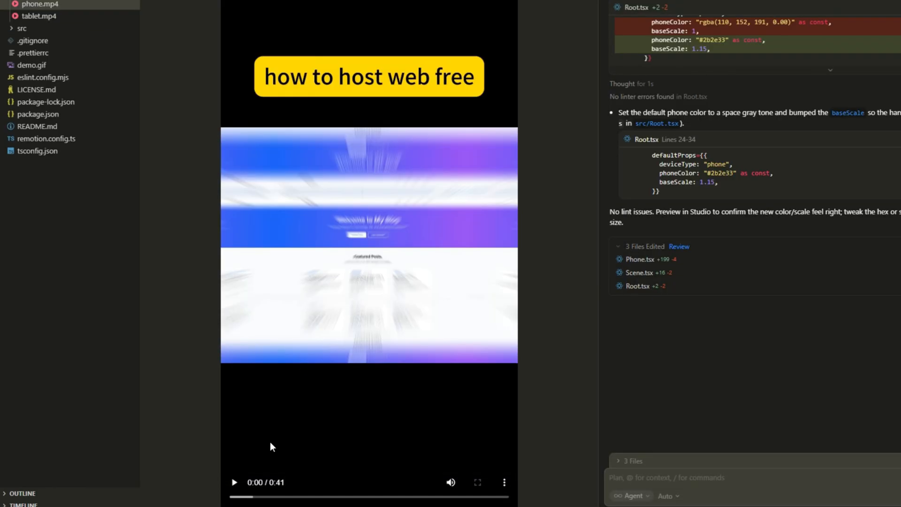
Type the agent prompt 'Now please make the phone movement more dyn…'
left_click(234, 482)
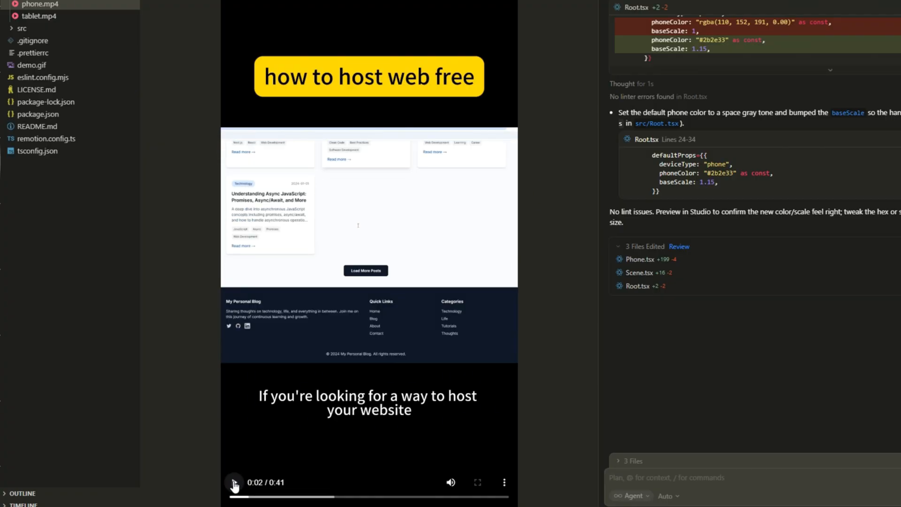
type("Now please")
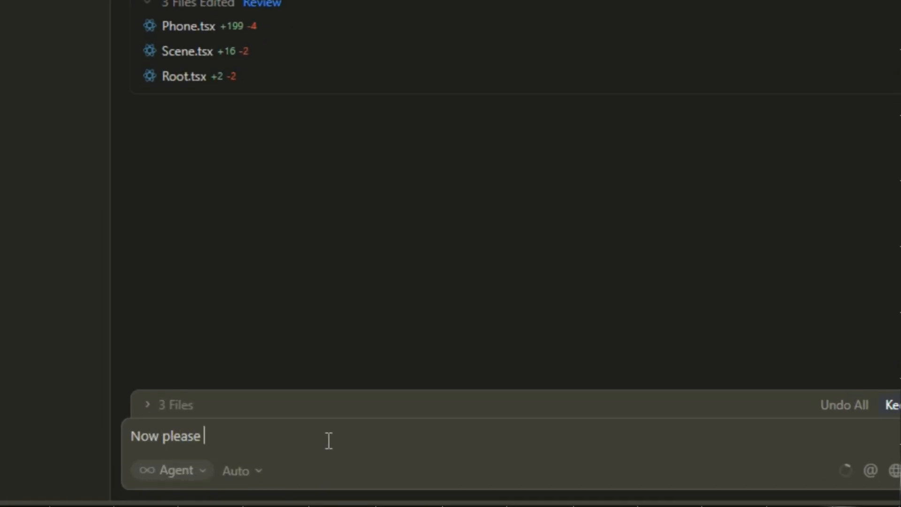
type("make th")
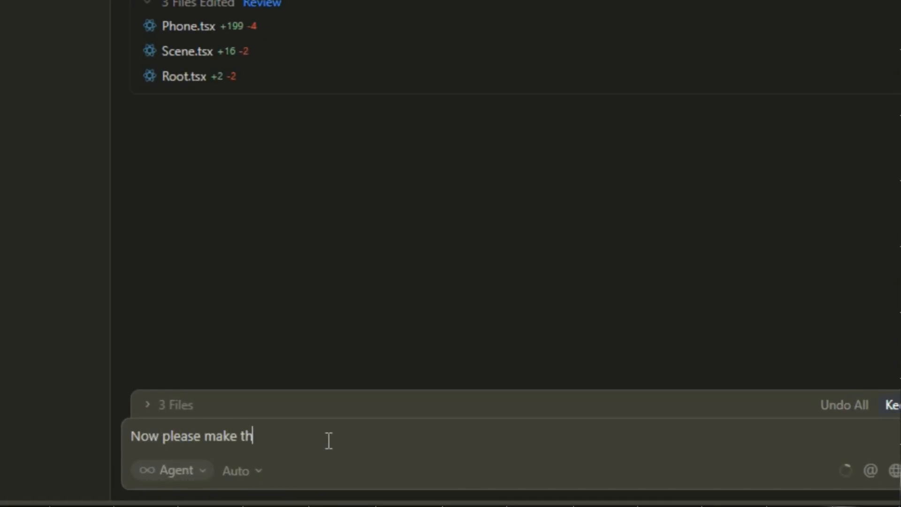
type("e phone")
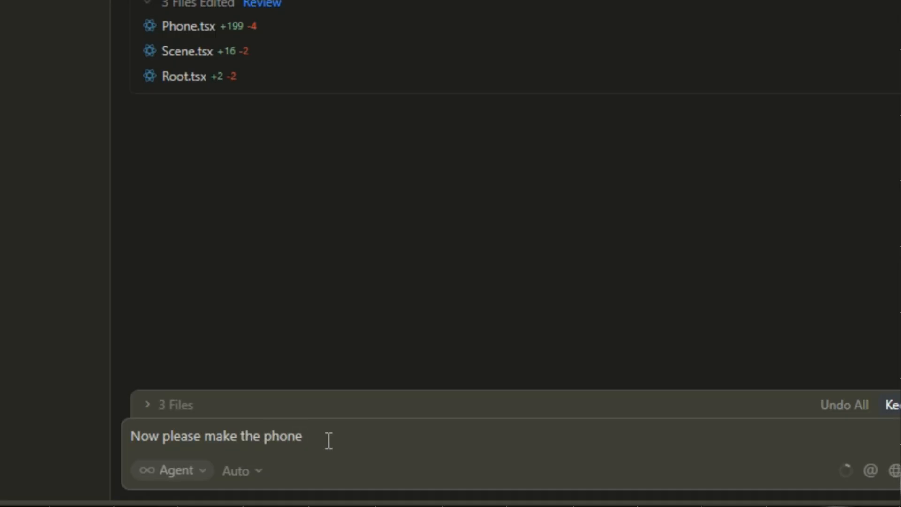
type("movement more")
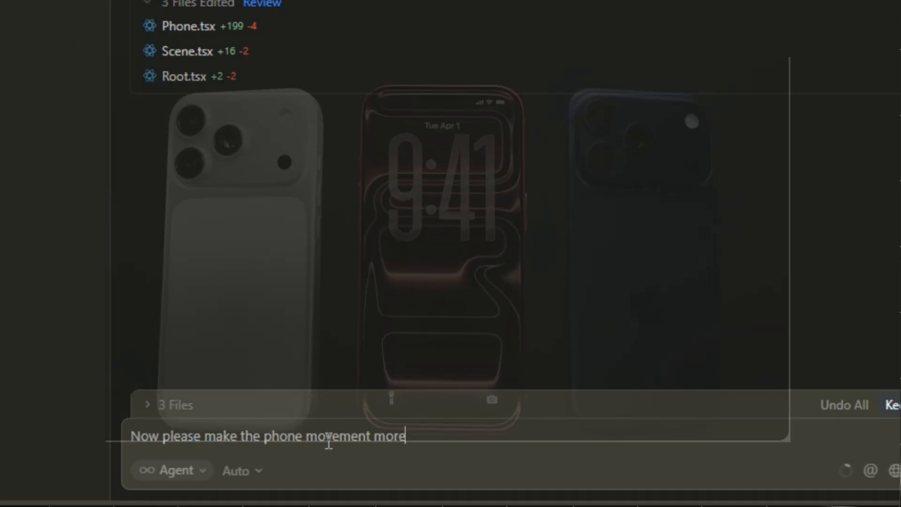
type("dyn")
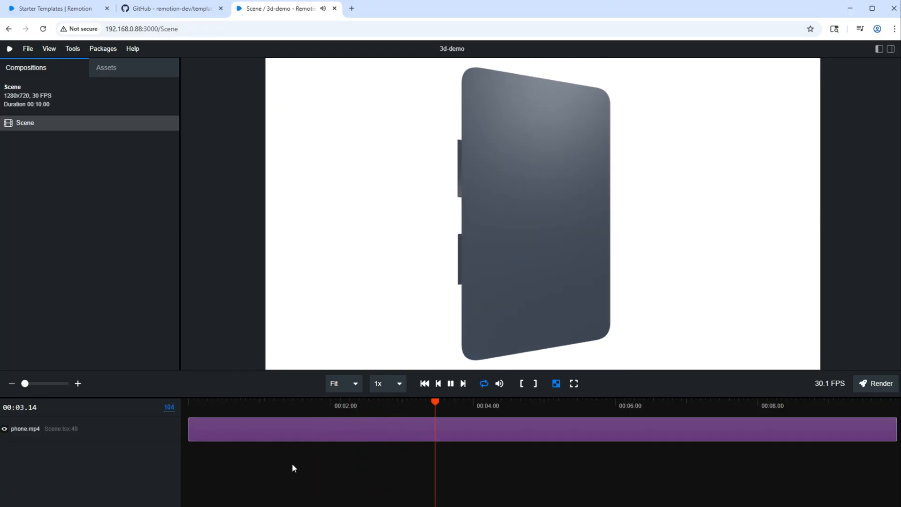
Play the space-gray phone Scene, then pause and rewind the timeline to 00:00
left_click(450, 383)
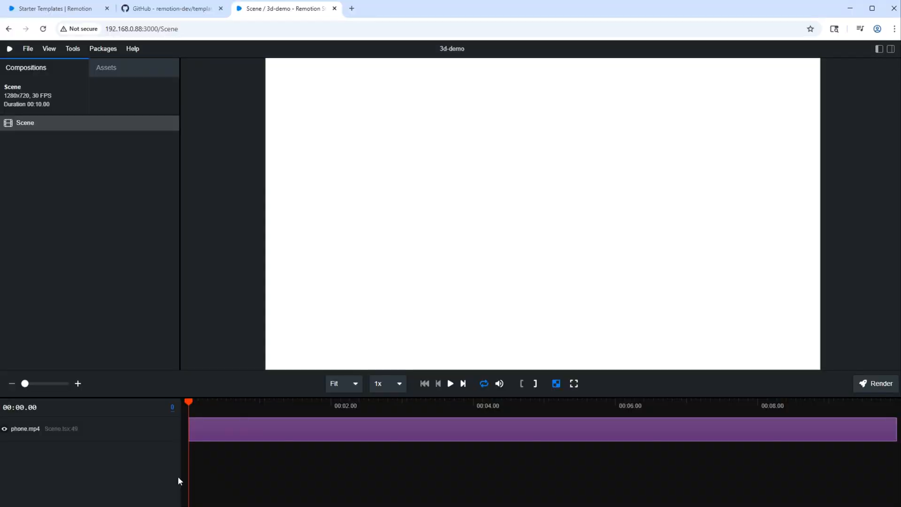
left_click(451, 383)
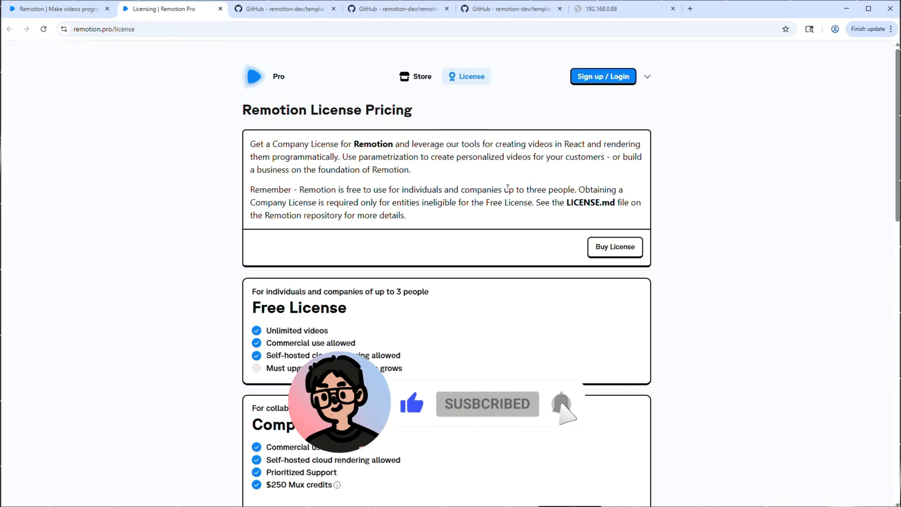
Scroll through the Free and Company License sections on remotion.pro/license
scroll("down", 3)
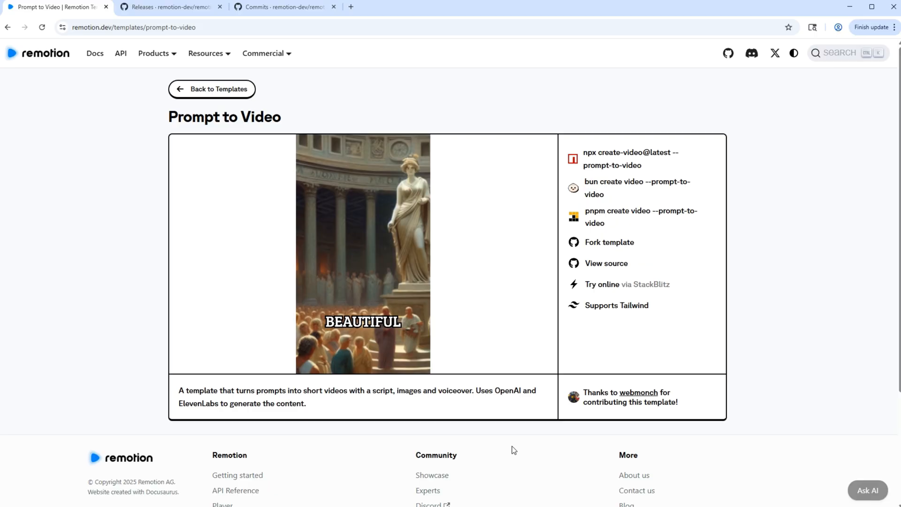
left_click(175, 6)
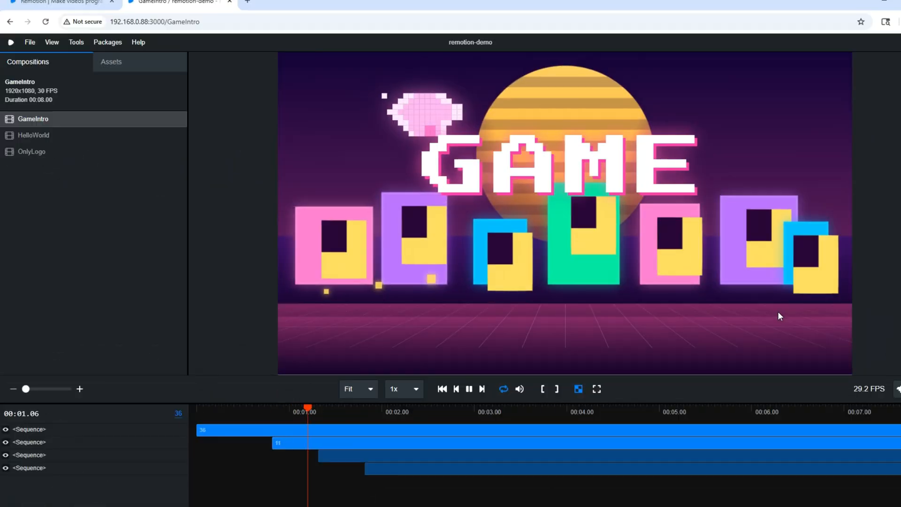
left_click(282, 3)
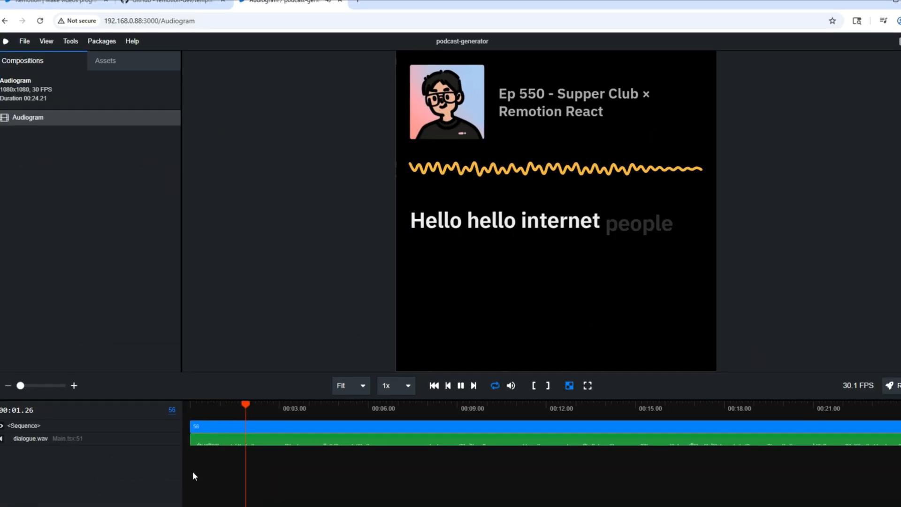
left_click(282, 8)
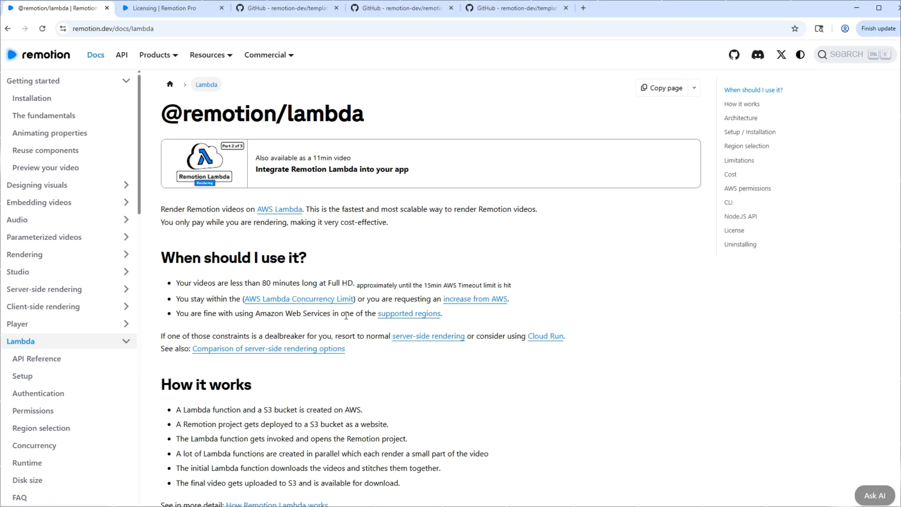
mouse_move(373, 315)
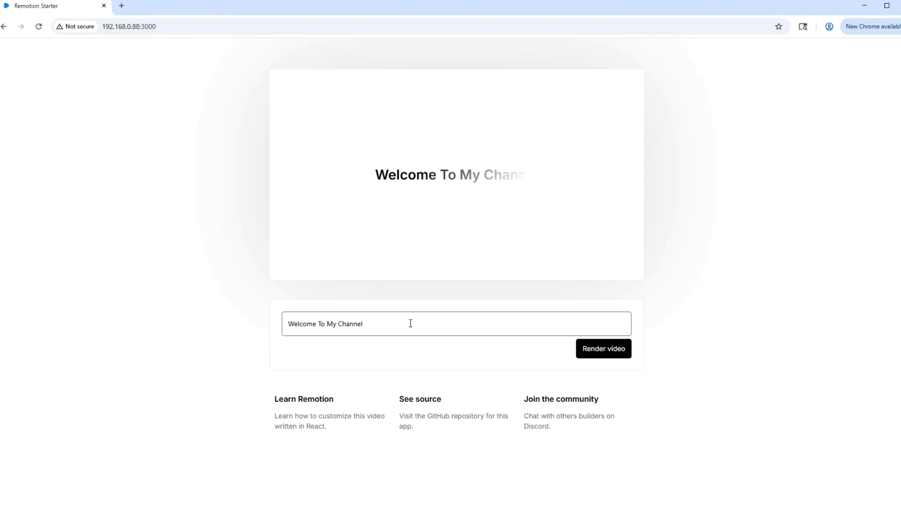
Read the Lambda docs sections 'When should I use it?' and 'How it works'
left_click(603, 348)
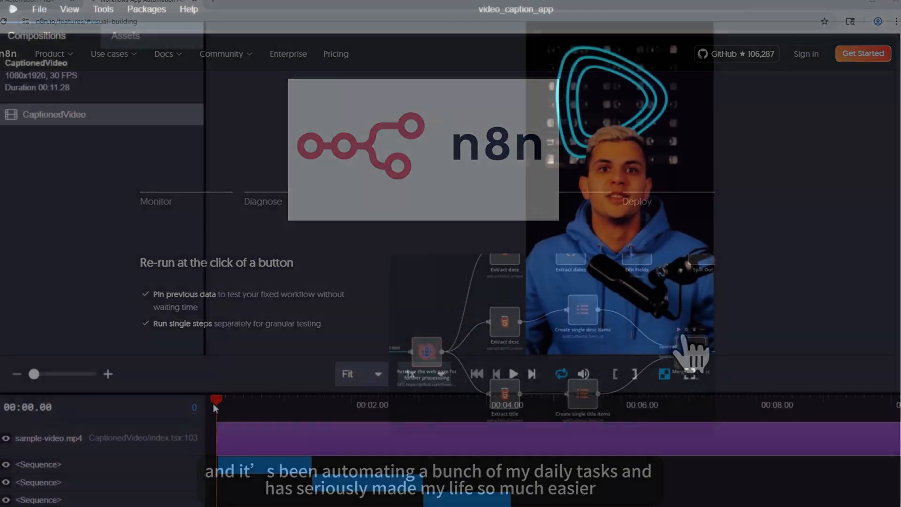
left_click(512, 374)
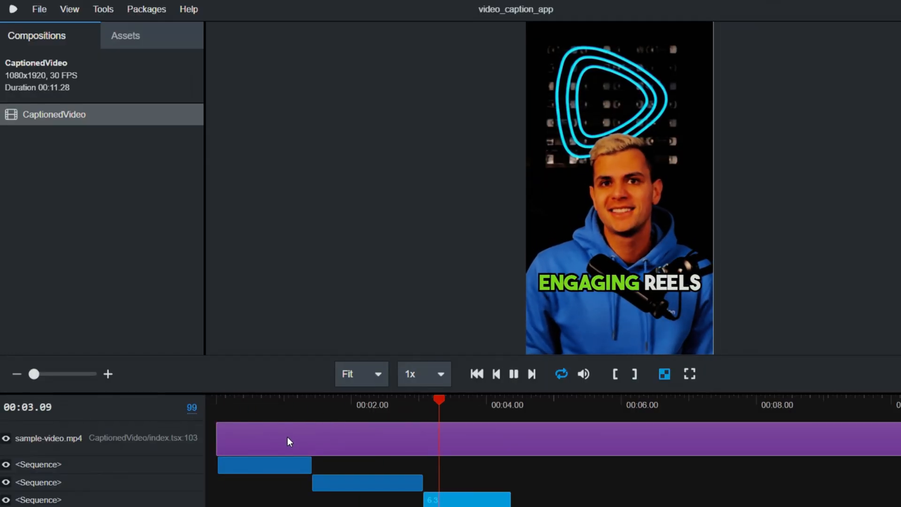